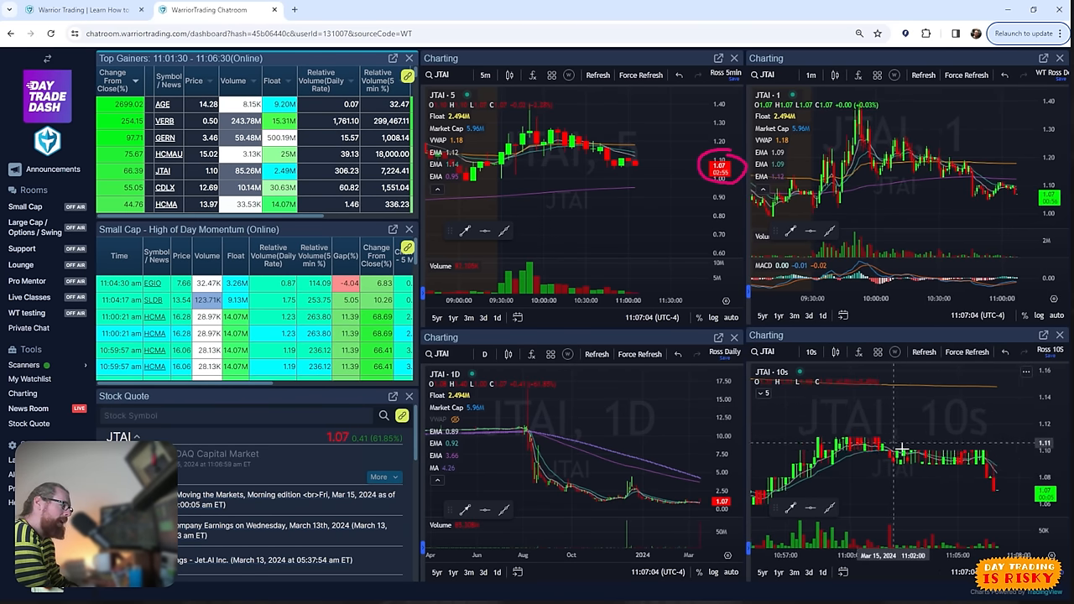
pyautogui.moveTo(898, 453)
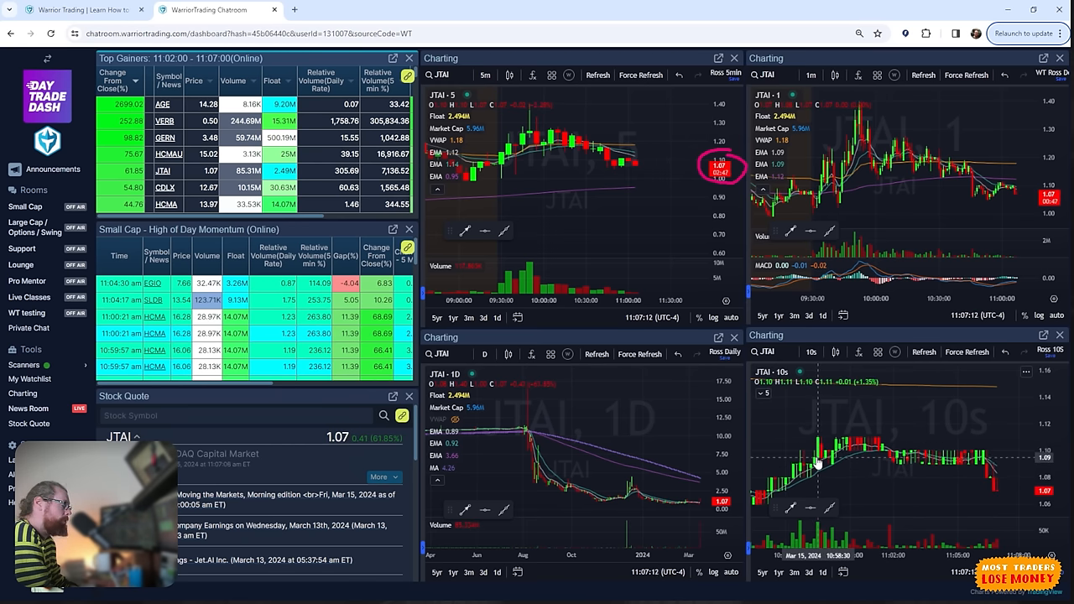
pyautogui.moveTo(990, 483)
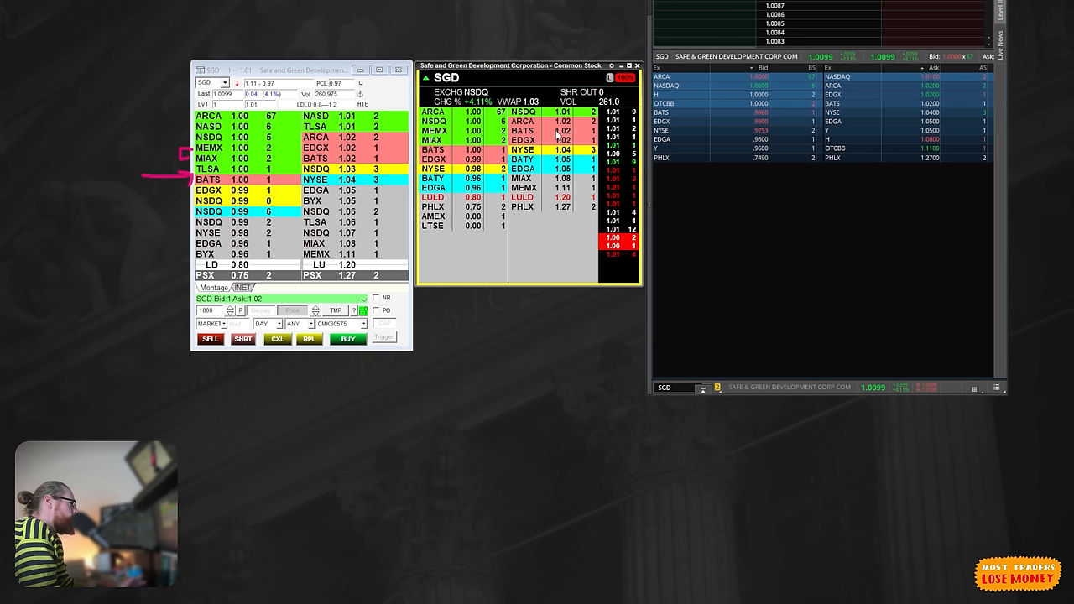
pyautogui.moveTo(262, 189)
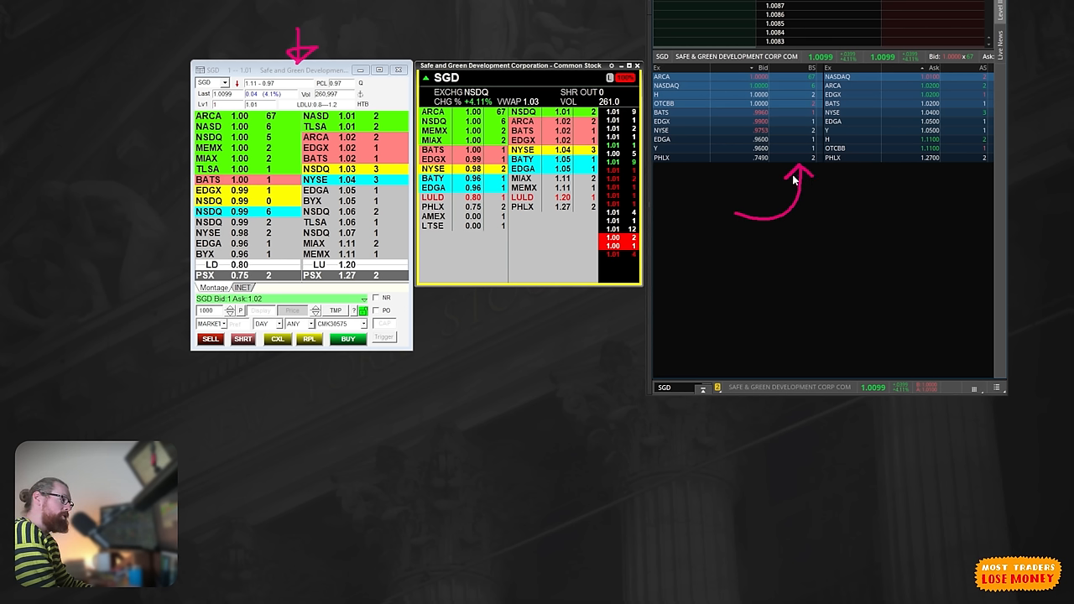
pyautogui.moveTo(813, 180)
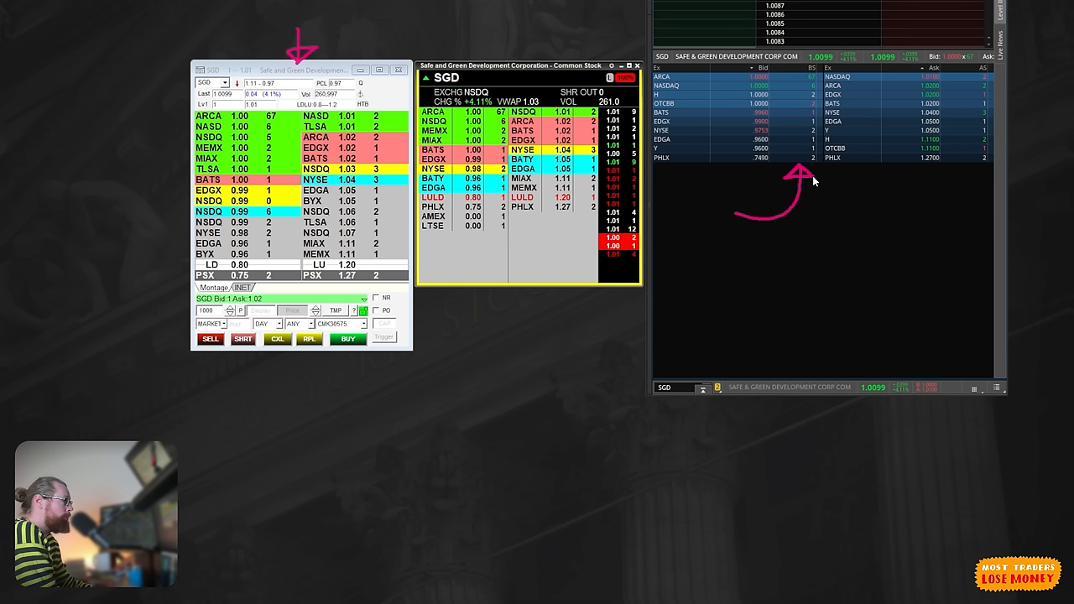
pyautogui.moveTo(800, 171)
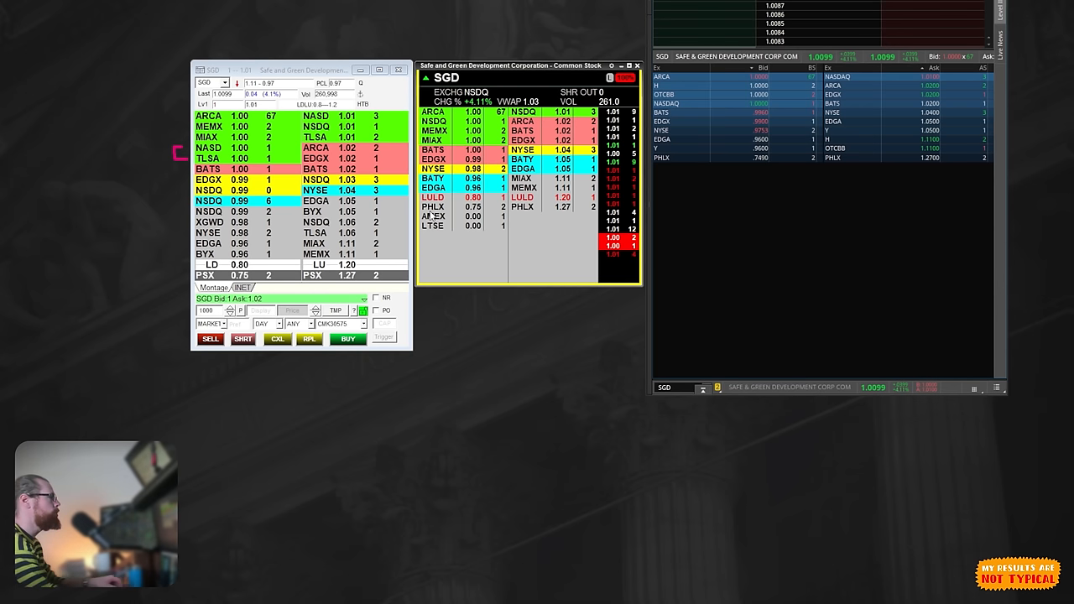
pyautogui.moveTo(573, 482)
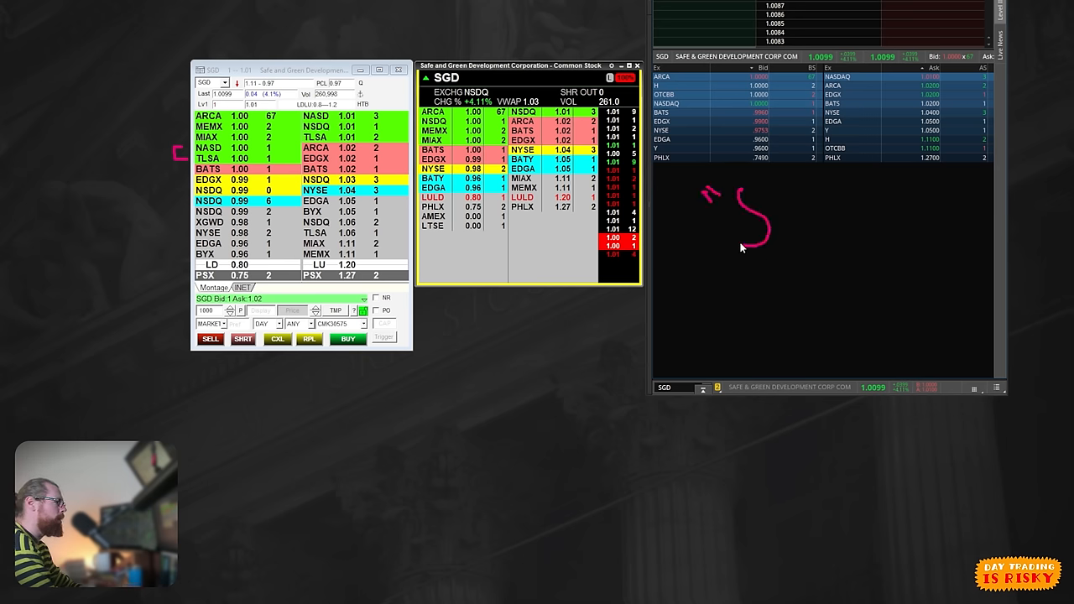
pyautogui.moveTo(788, 209)
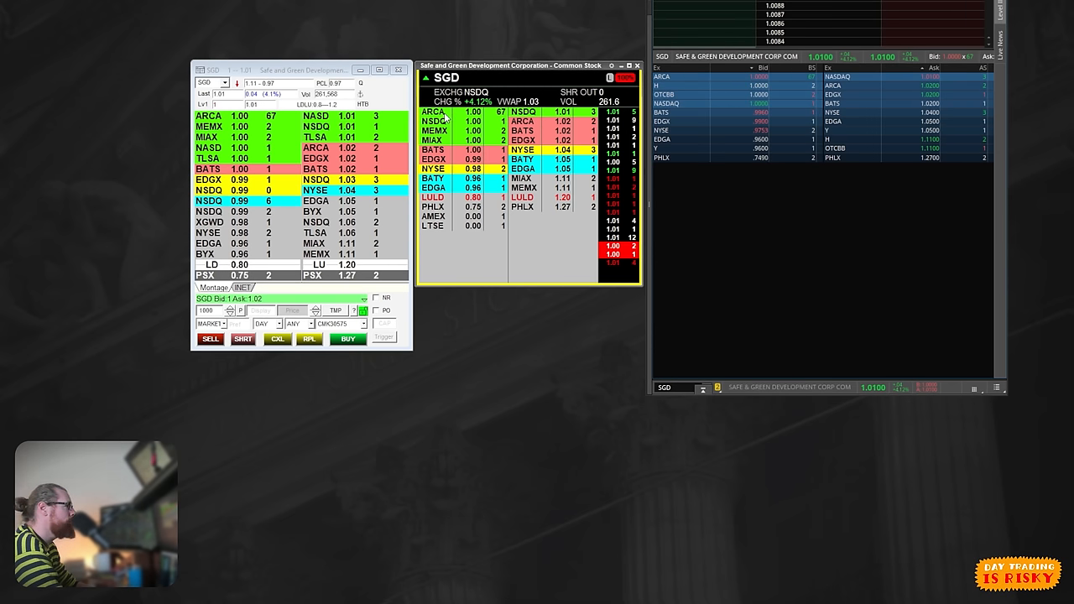
pyautogui.moveTo(499, 116)
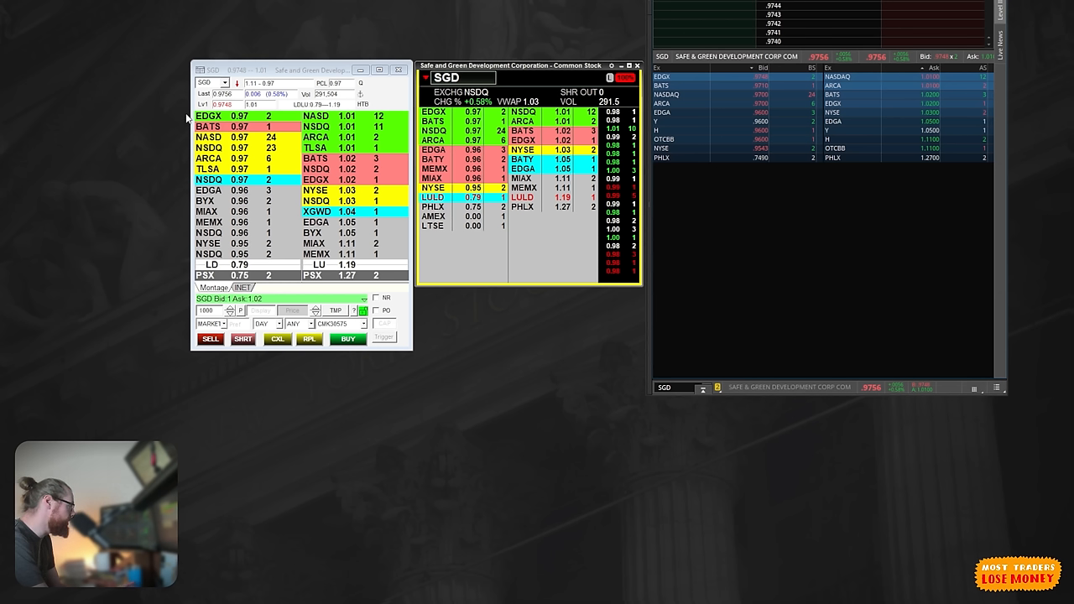
pyautogui.moveTo(187, 118)
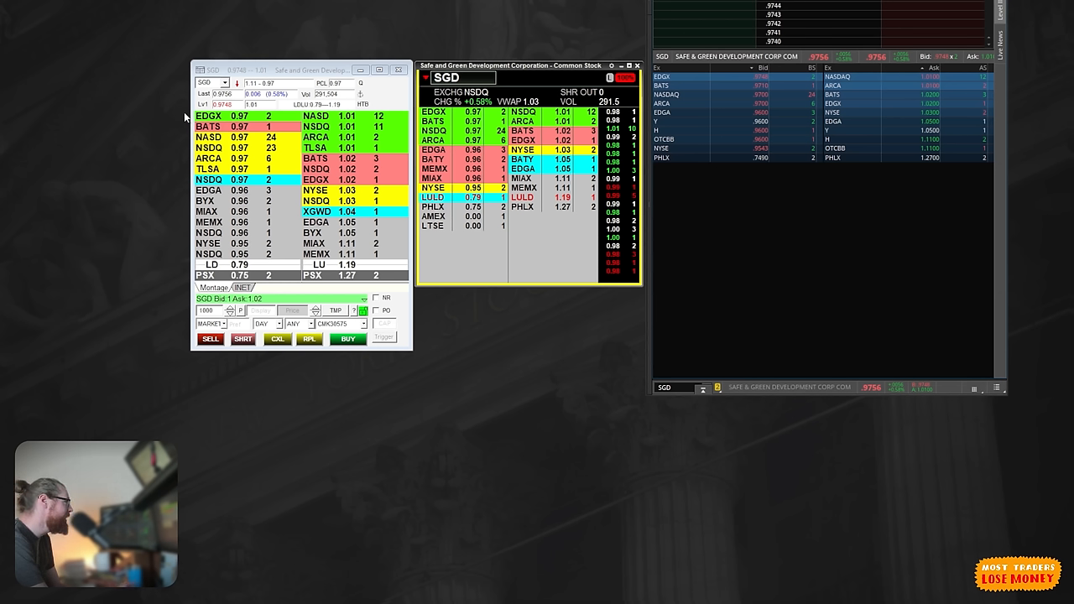
# Step: Draw brackets spanning the SGD montage bid stack, quoted near 0.9756
pyautogui.click(209, 115)
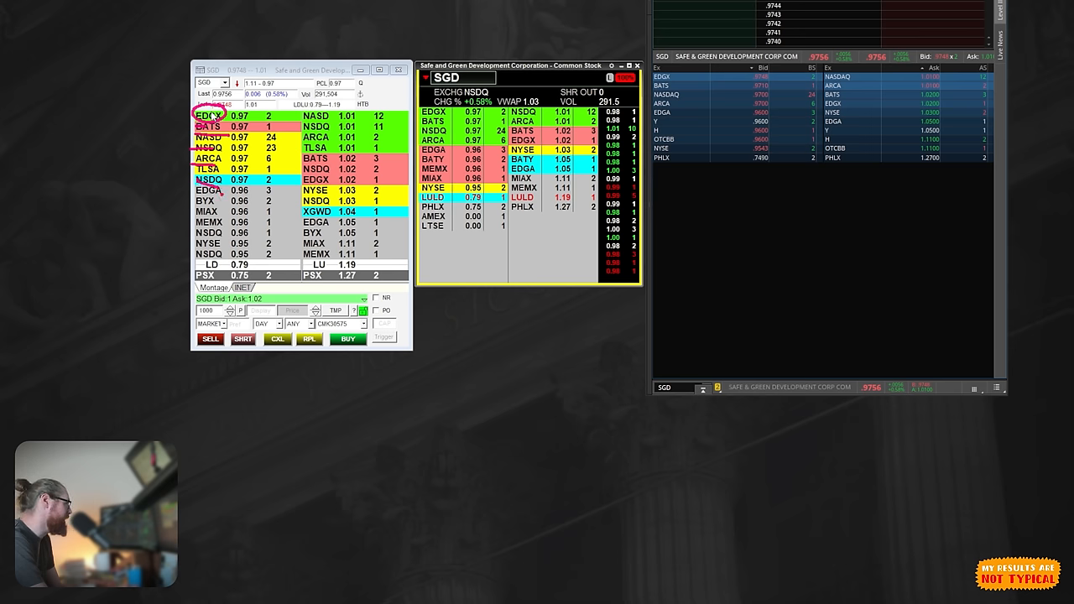
pyautogui.moveTo(174, 110); pyautogui.dragTo(166, 283)
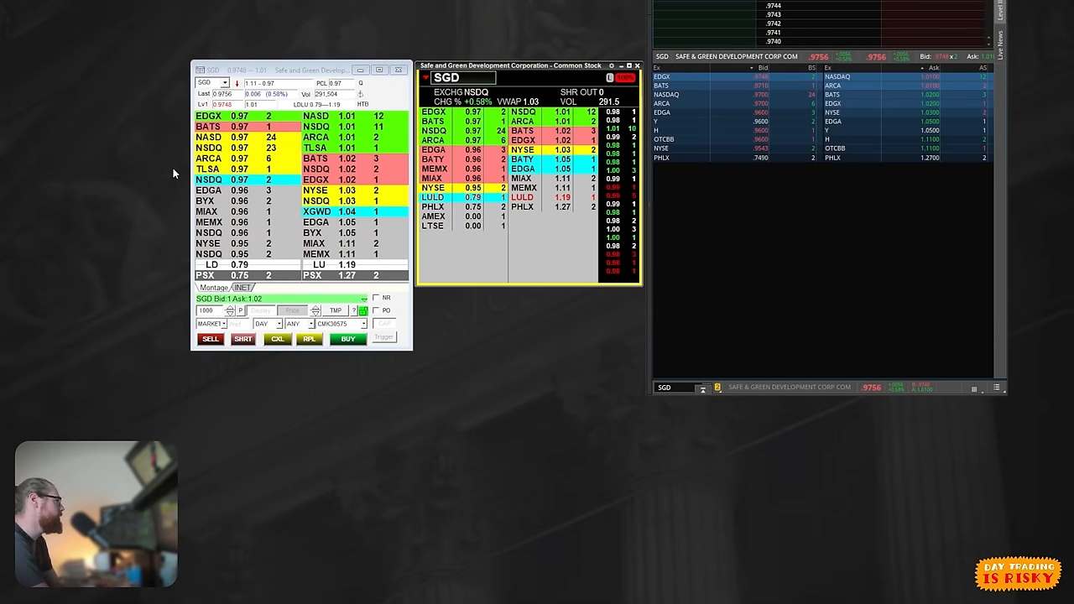
pyautogui.moveTo(179, 109); pyautogui.dragTo(172, 256)
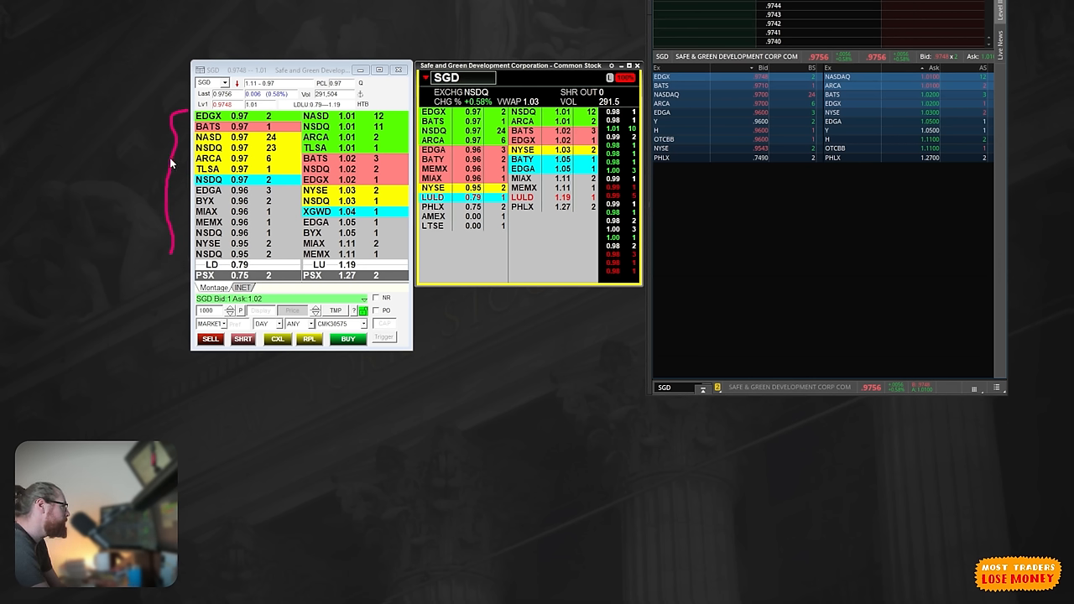
pyautogui.moveTo(168, 111)
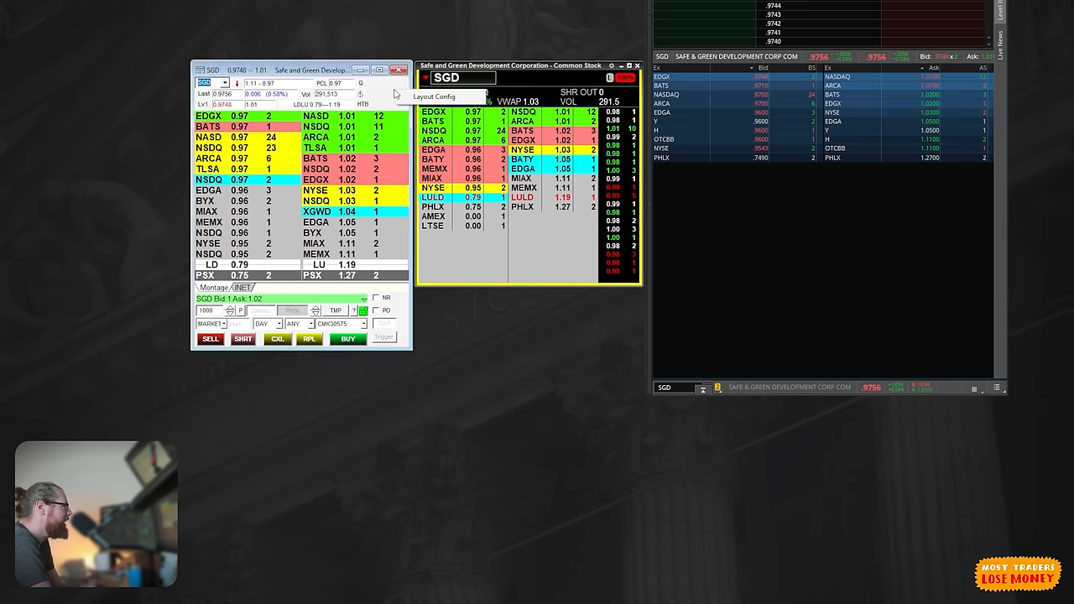
# Step: Open Layout Config on the montage settings page to show four-decimal bid/ask prices
pyautogui.click(434, 95)
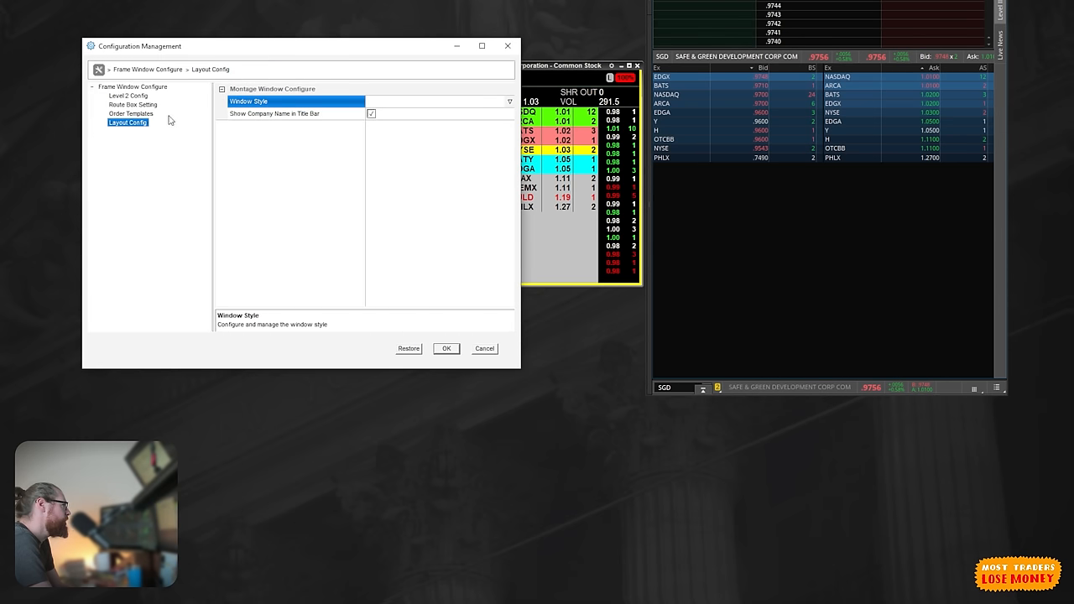
pyautogui.click(127, 95)
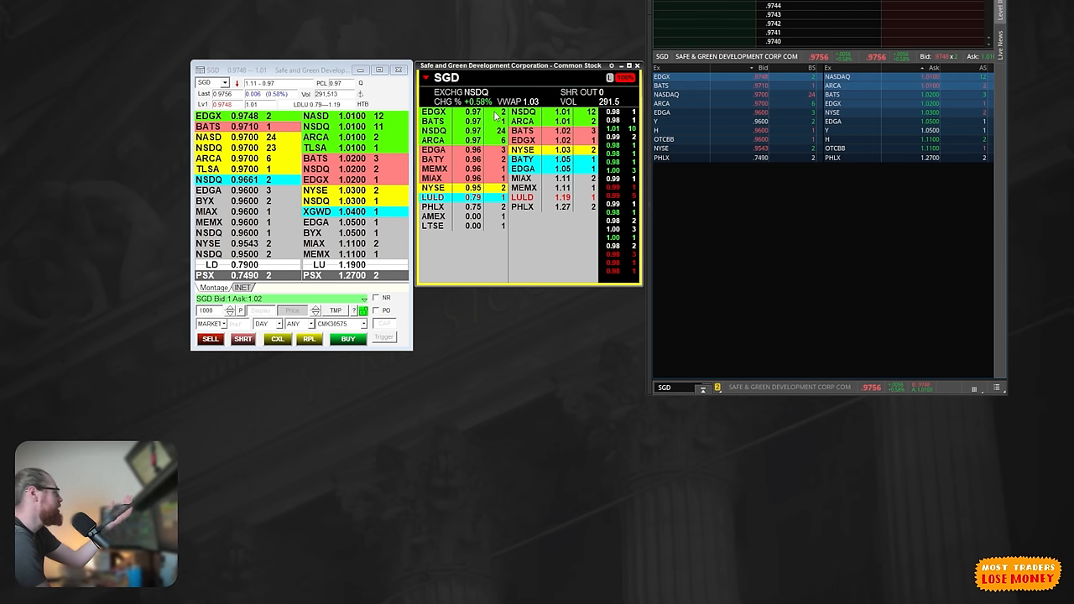
pyautogui.moveTo(496, 149)
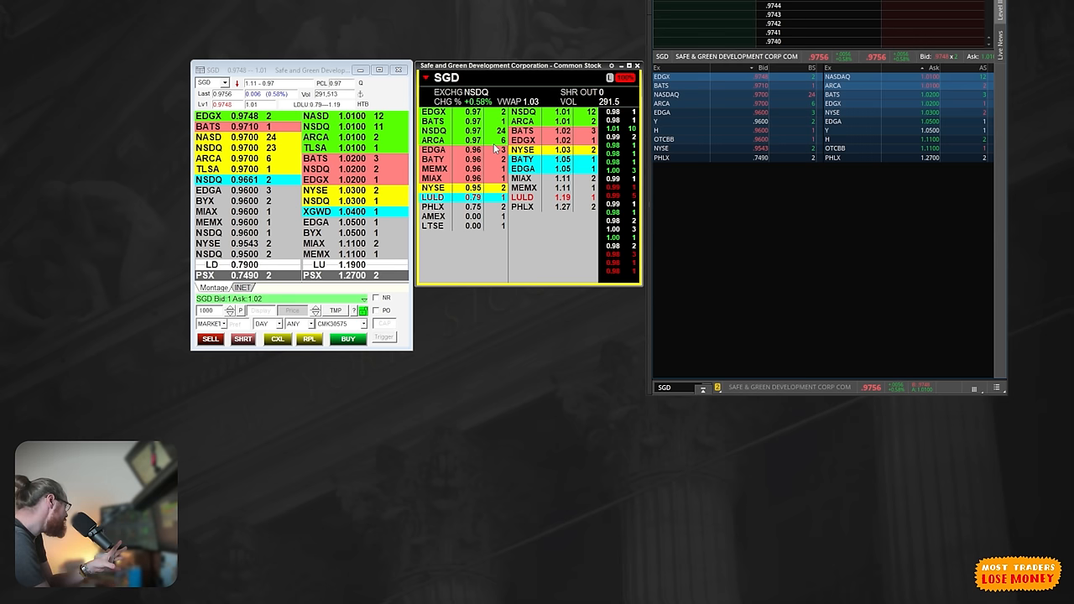
pyautogui.moveTo(823, 275)
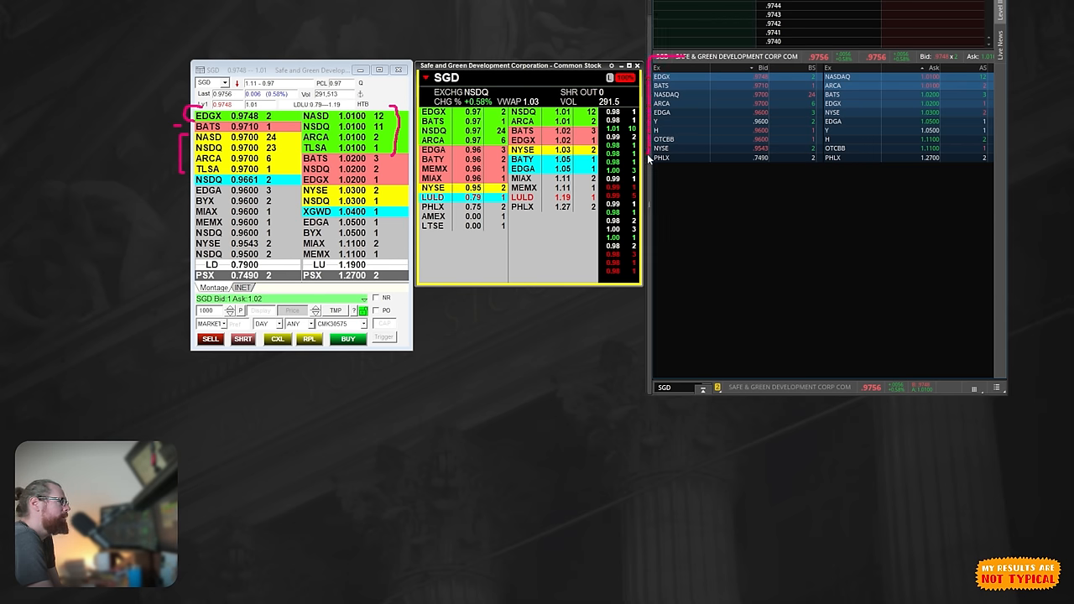
pyautogui.moveTo(659, 177); pyautogui.dragTo(948, 189)
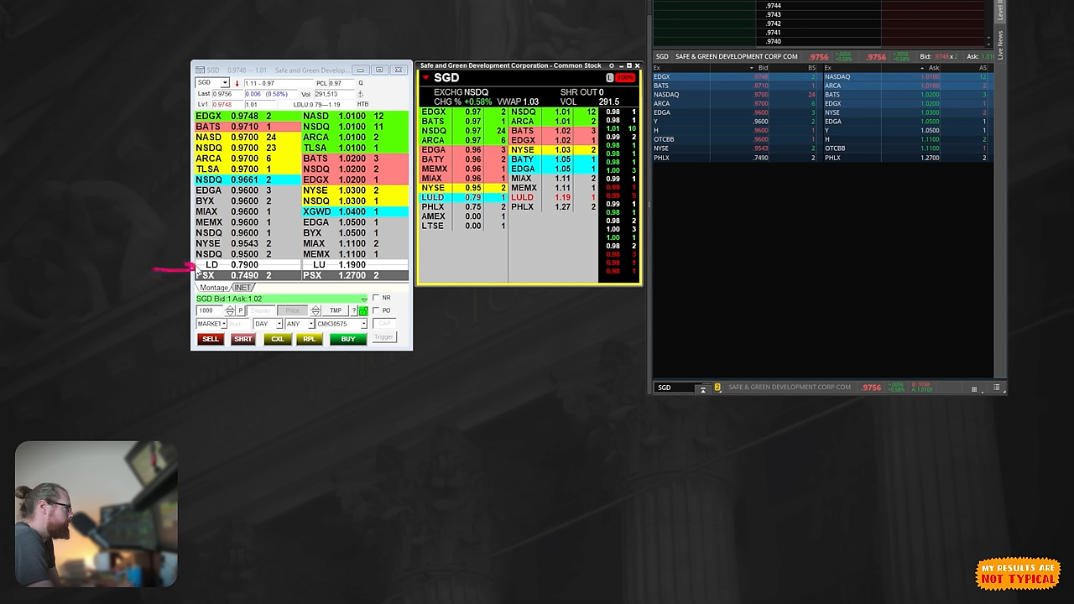
pyautogui.moveTo(420, 270)
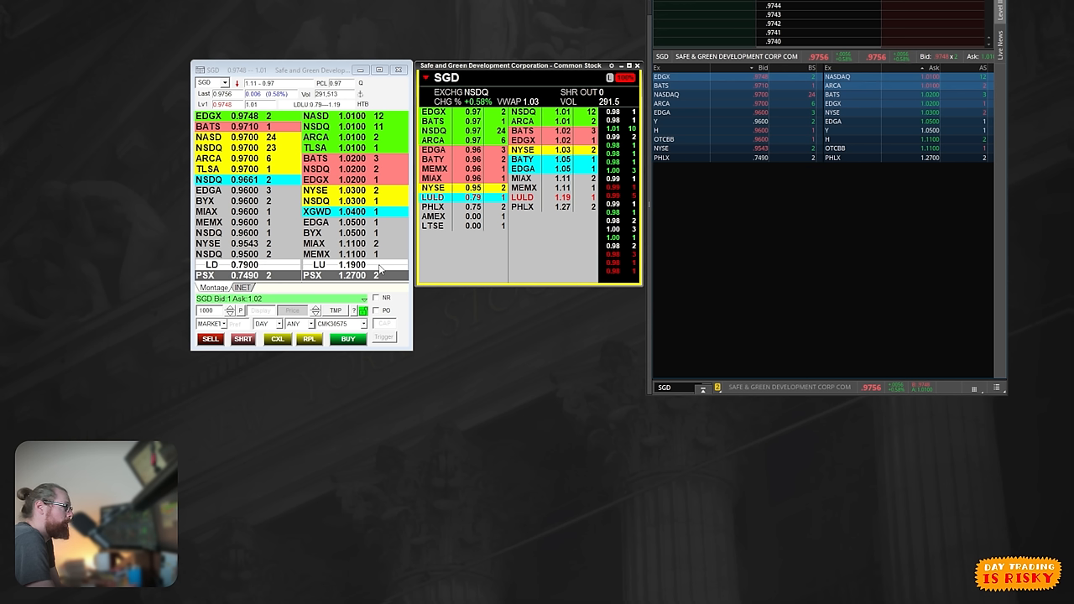
# Step: Resize the SGD montage window by dragging its edge
pyautogui.moveTo(757, 172); pyautogui.dragTo(881, 178)
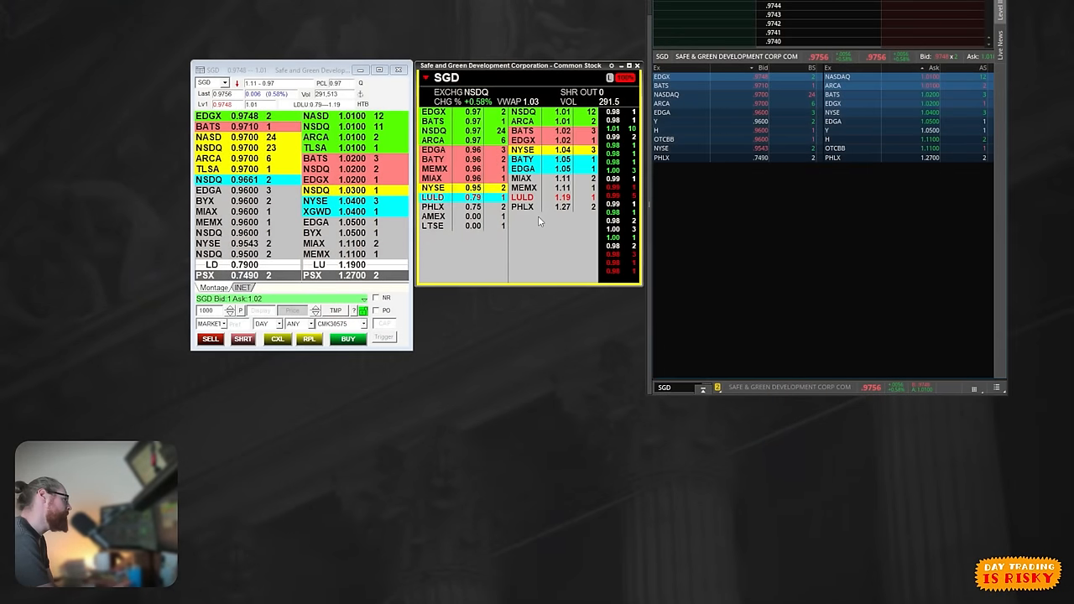
pyautogui.moveTo(554, 208)
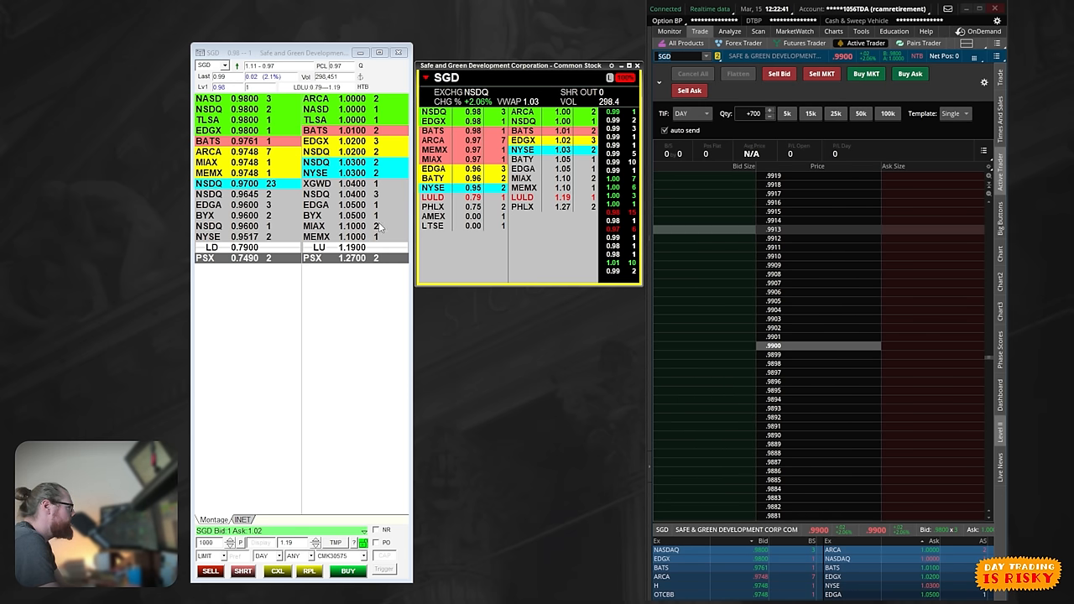
# Step: In Level 2 Config, set Tier depth to 500 for Level 2, 50 for INET/ARCA/EXBOOK
pyautogui.rightClick(378, 227)
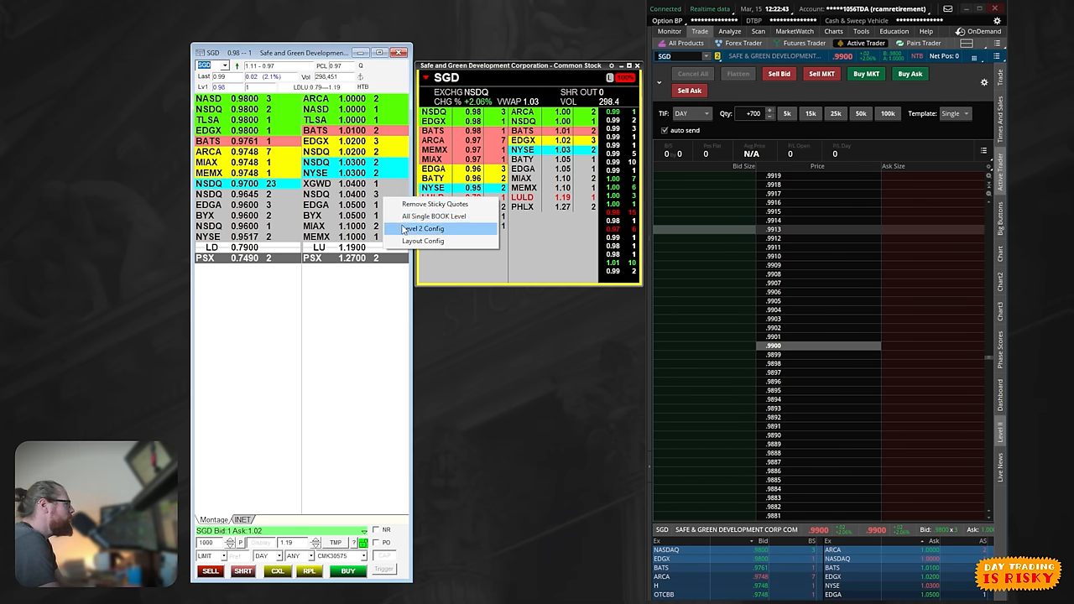
pyautogui.click(424, 228)
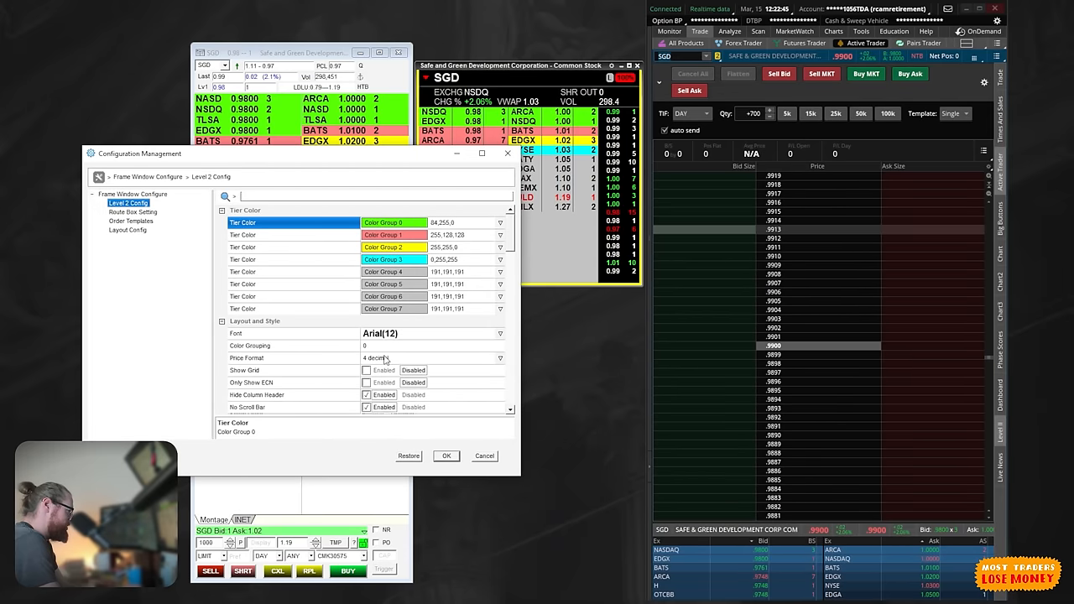
pyautogui.scroll(-3)
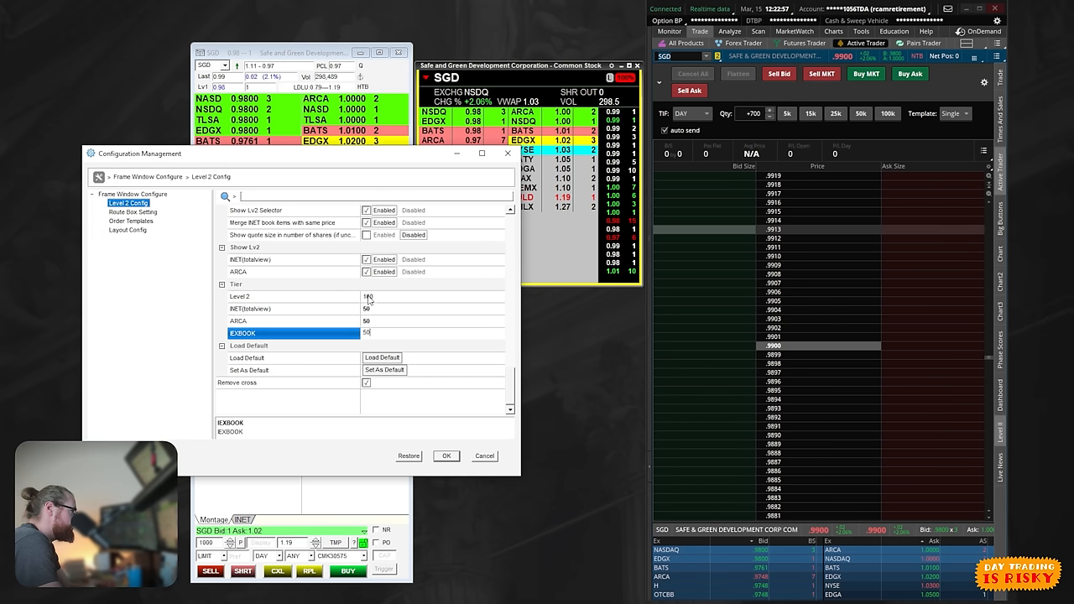
pyautogui.click(446, 456)
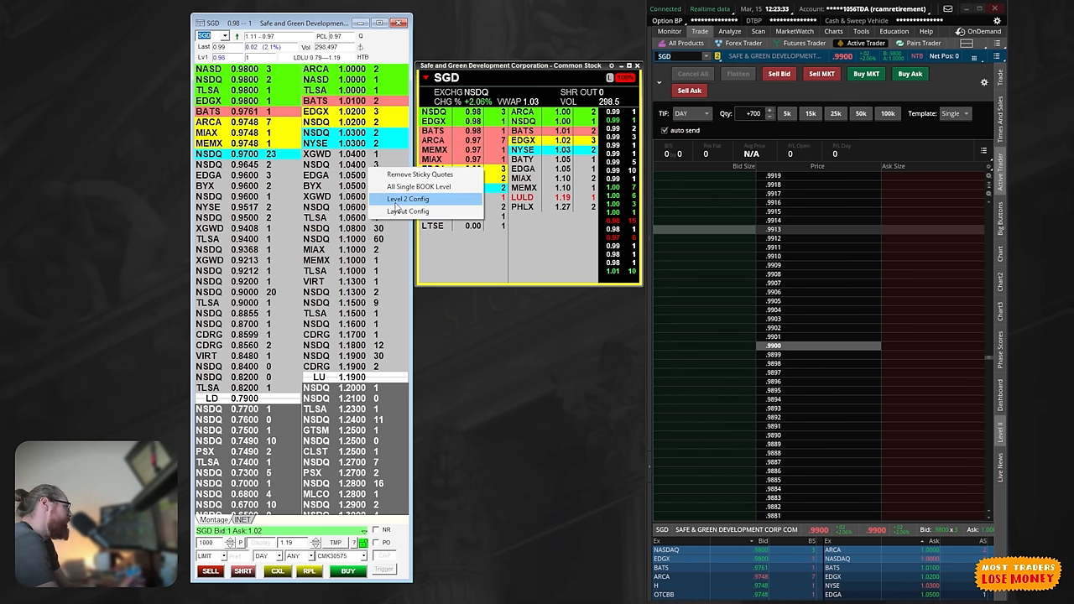
# Step: Reset Level 2 Config tiers to 100 for Level 2 and 5 for INET/ARCA/EXBOOK
pyautogui.click(410, 199)
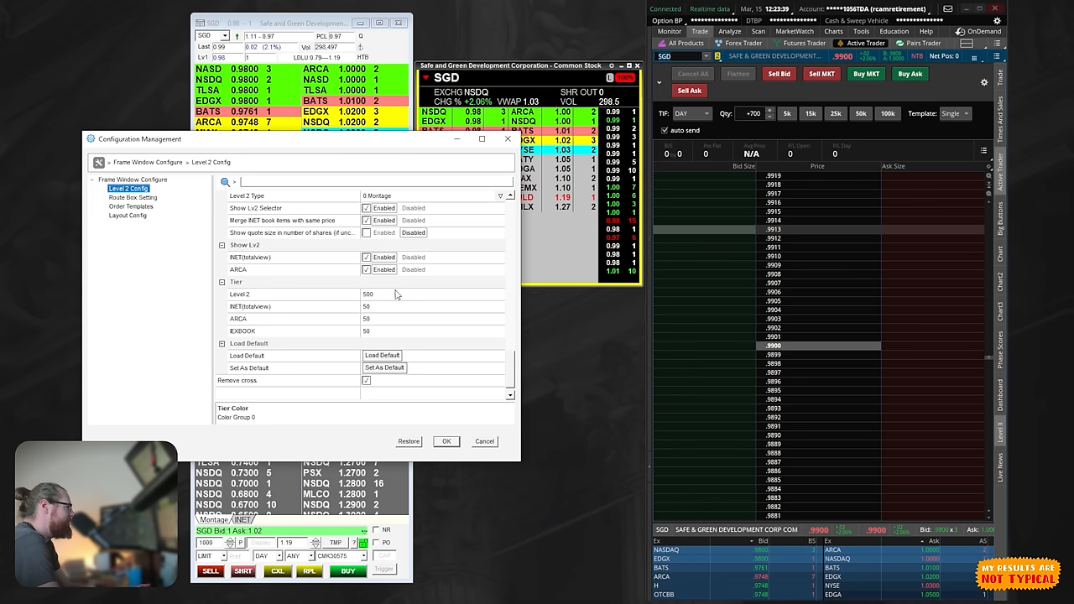
pyautogui.click(370, 293)
pyautogui.write('100')
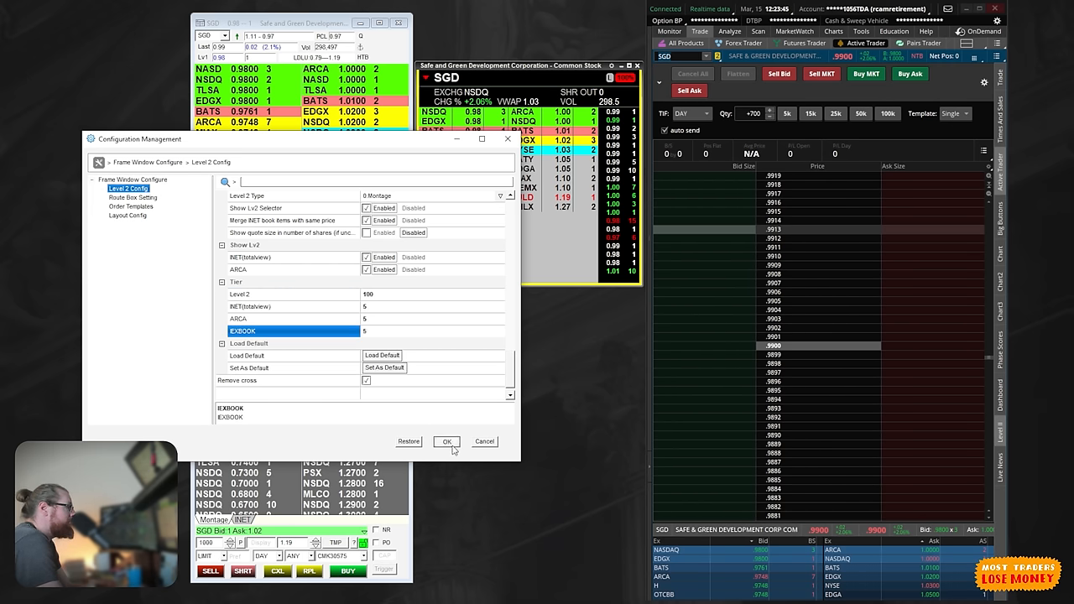
pyautogui.click(447, 442)
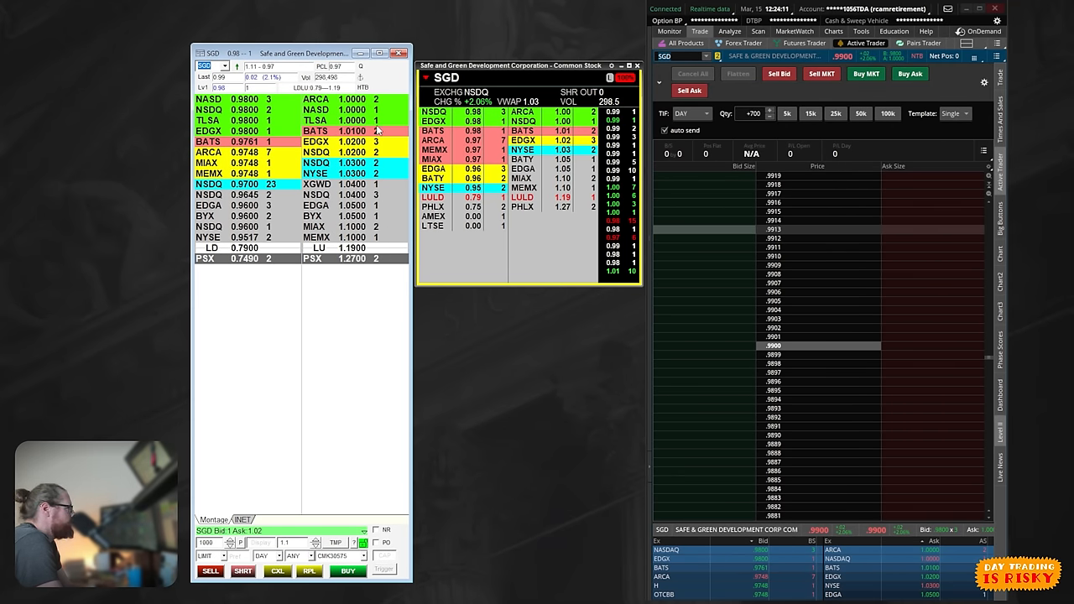
pyautogui.moveTo(386, 109)
pyautogui.write('HOLO')
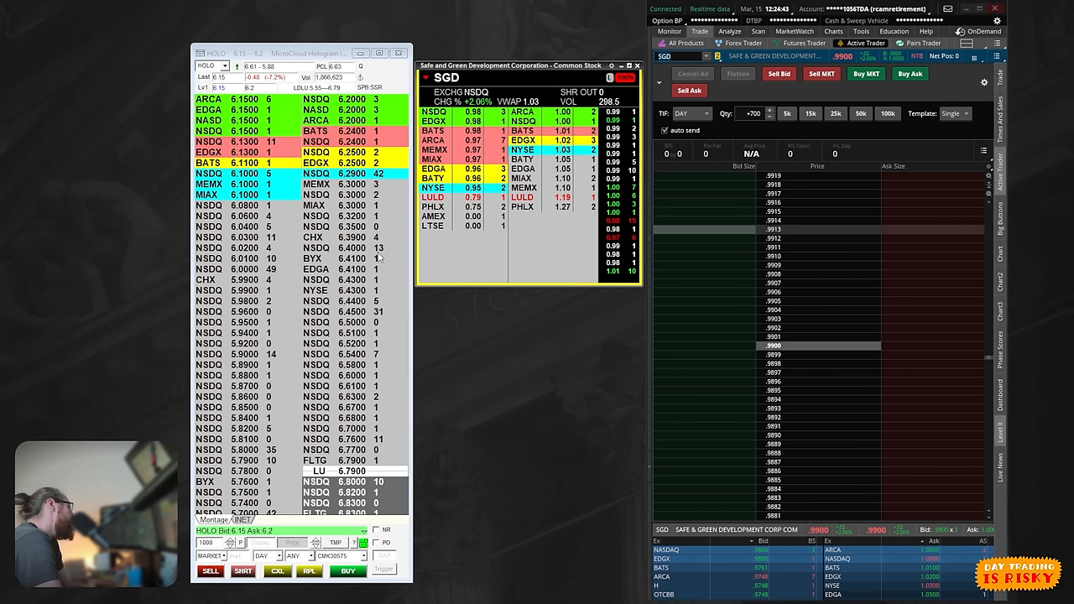
pyautogui.moveTo(462, 351)
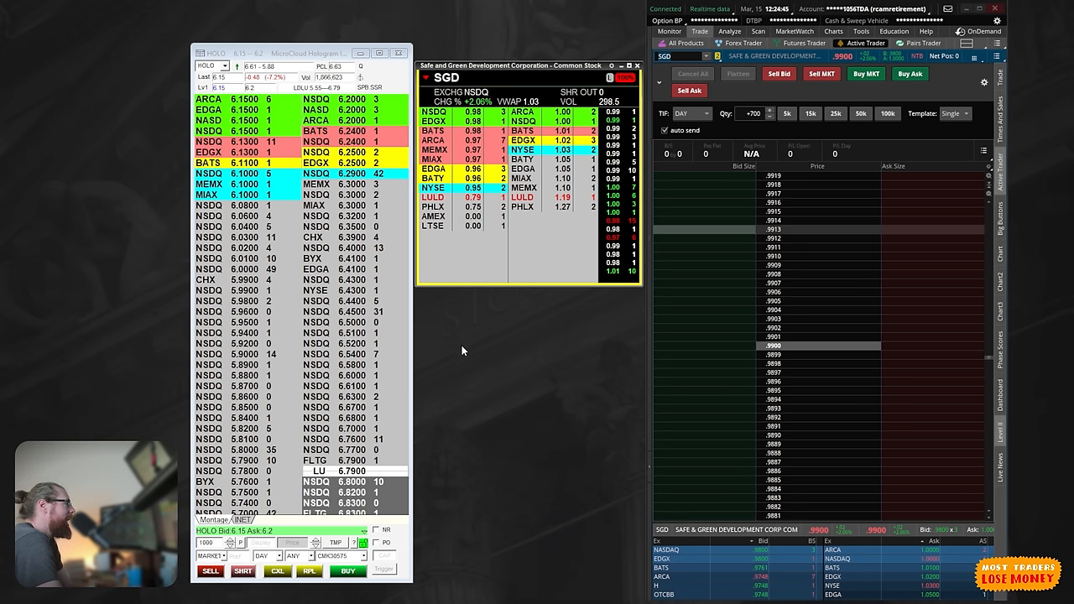